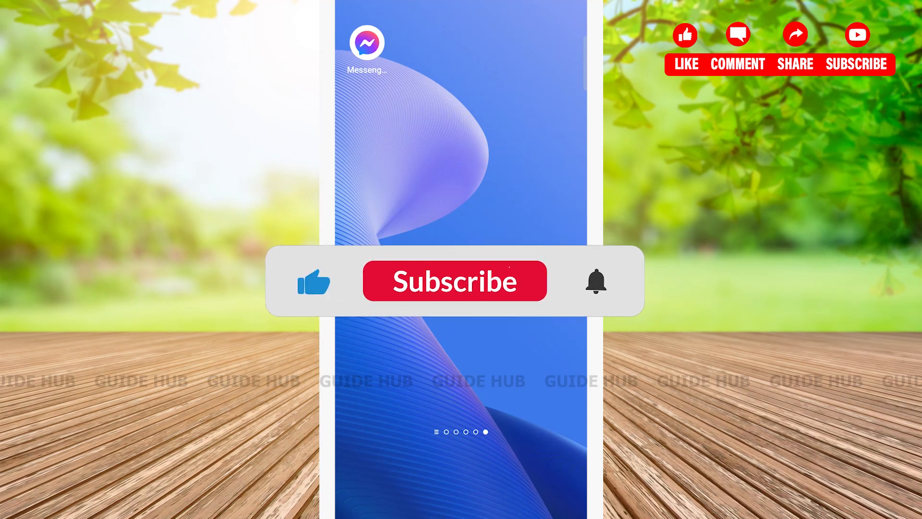
- Launch Messenger and open the chat with the Instagram contact
click(455, 281)
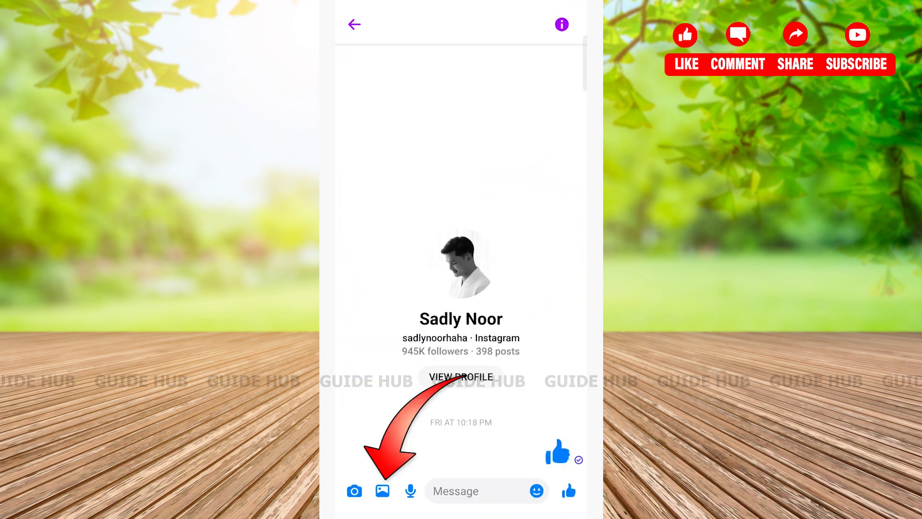
- Pick the 1:18 screen-recording video from the gallery and open it in the editor
click(382, 490)
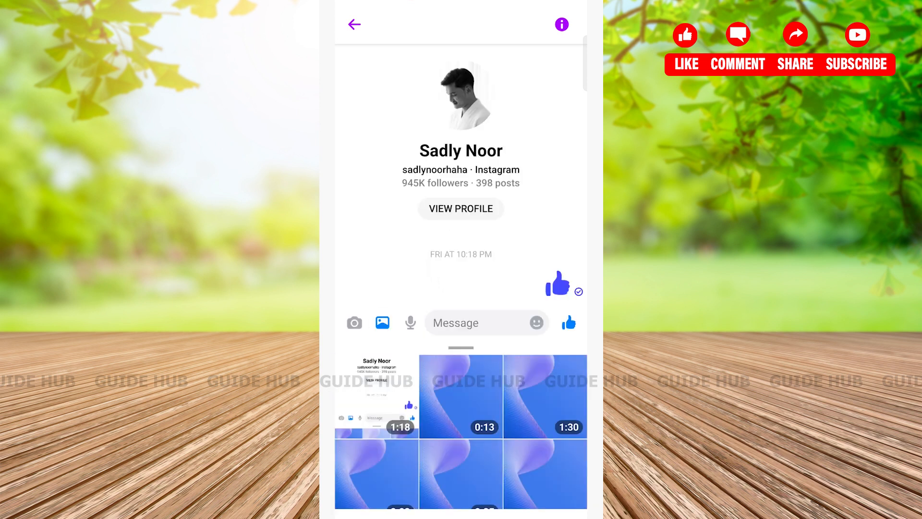
click(375, 397)
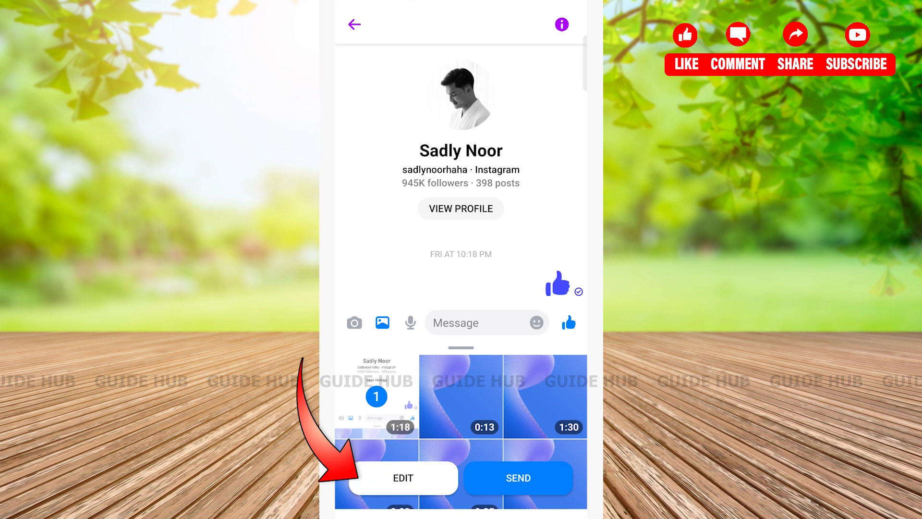
click(403, 478)
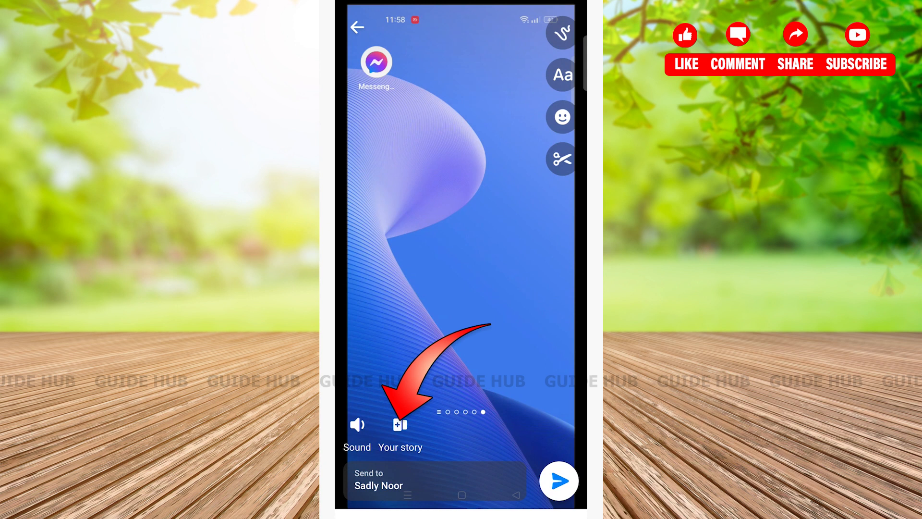
- Share the edited video to Your story, returning to the chats list
click(400, 425)
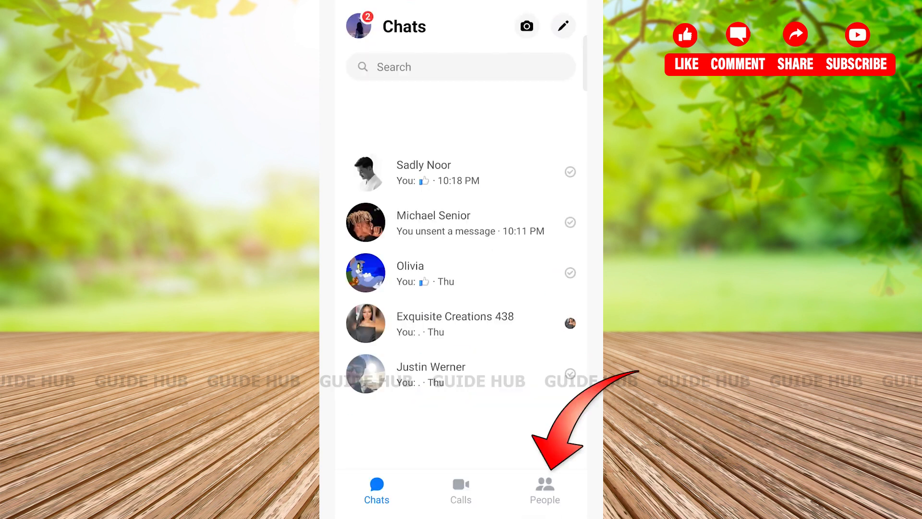
- From the People tab, play the 'Your story' card showing the just-posted video
click(544, 490)
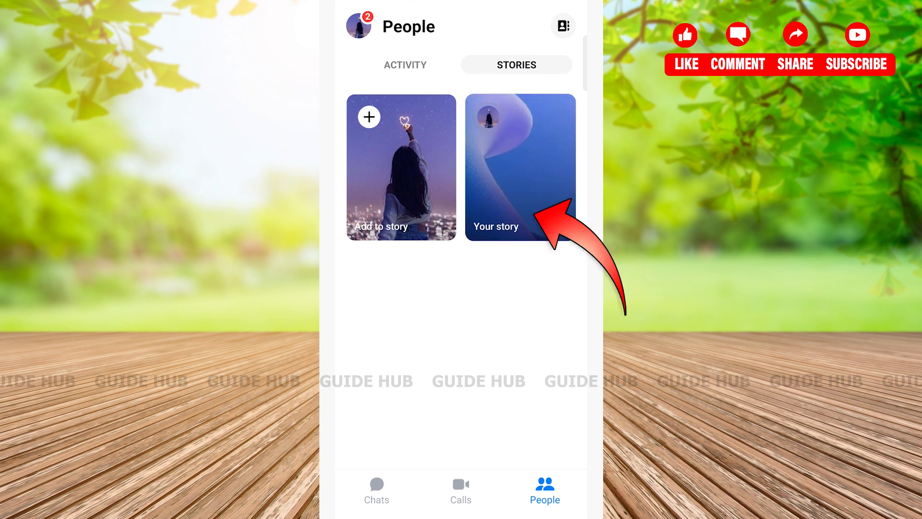
click(518, 168)
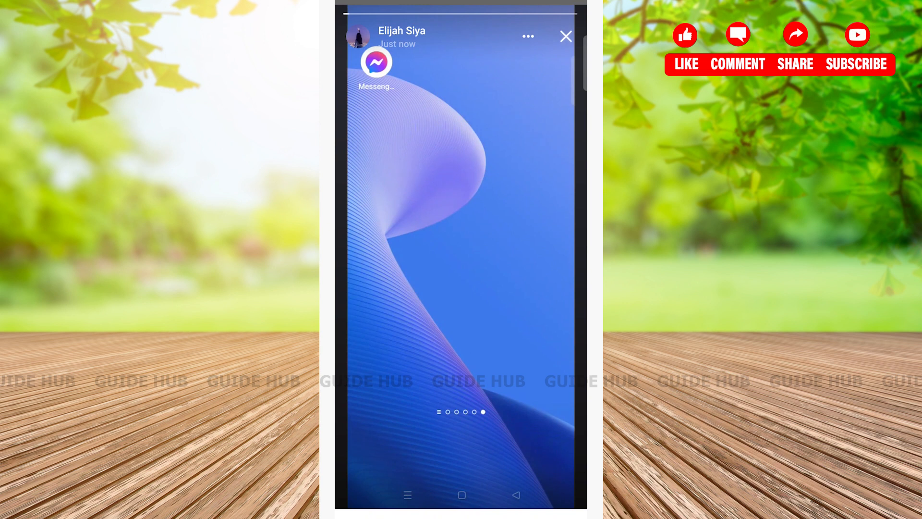